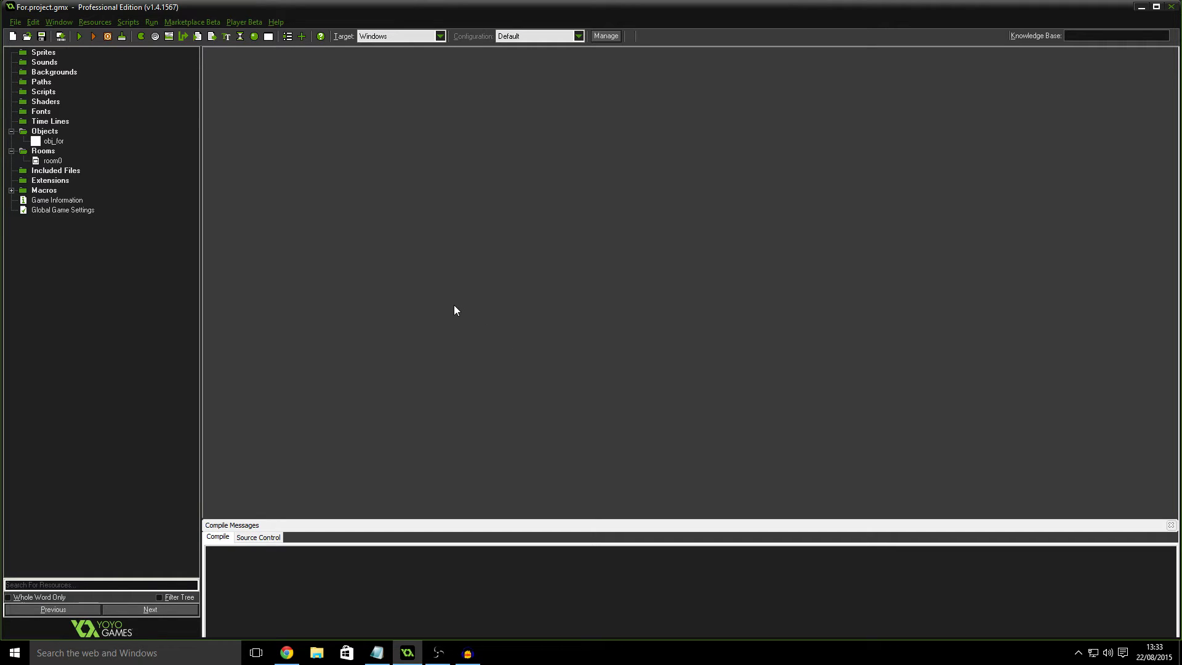
mouse_move(389, 303)
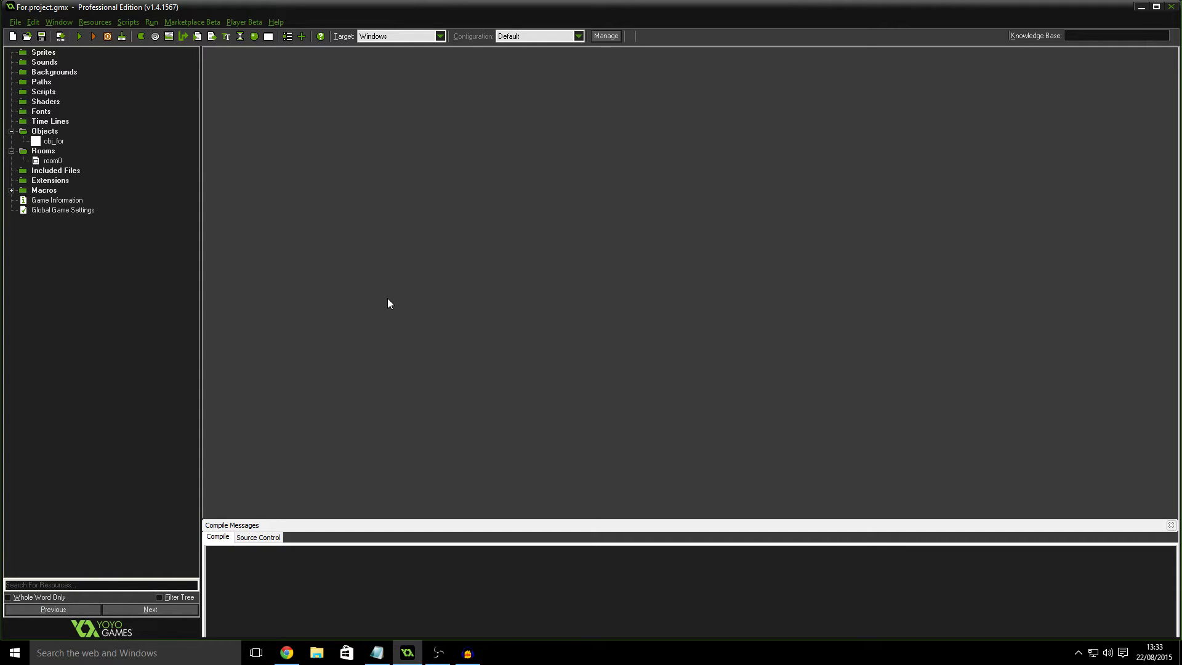
mouse_move(196, 252)
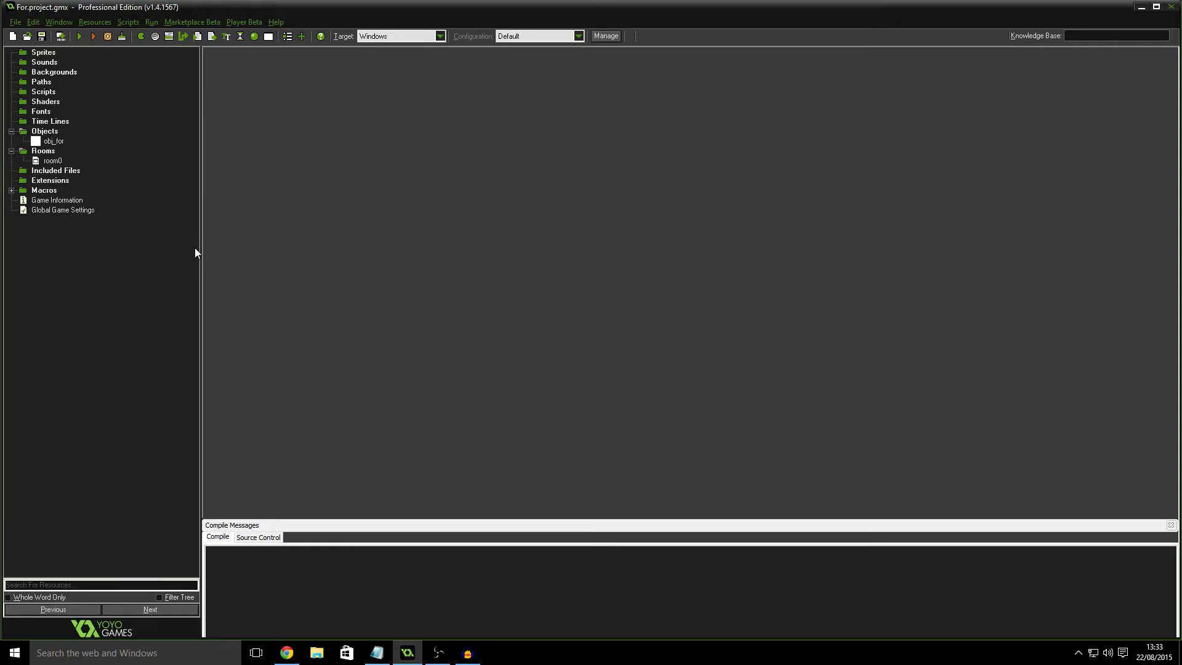
mouse_move(296, 160)
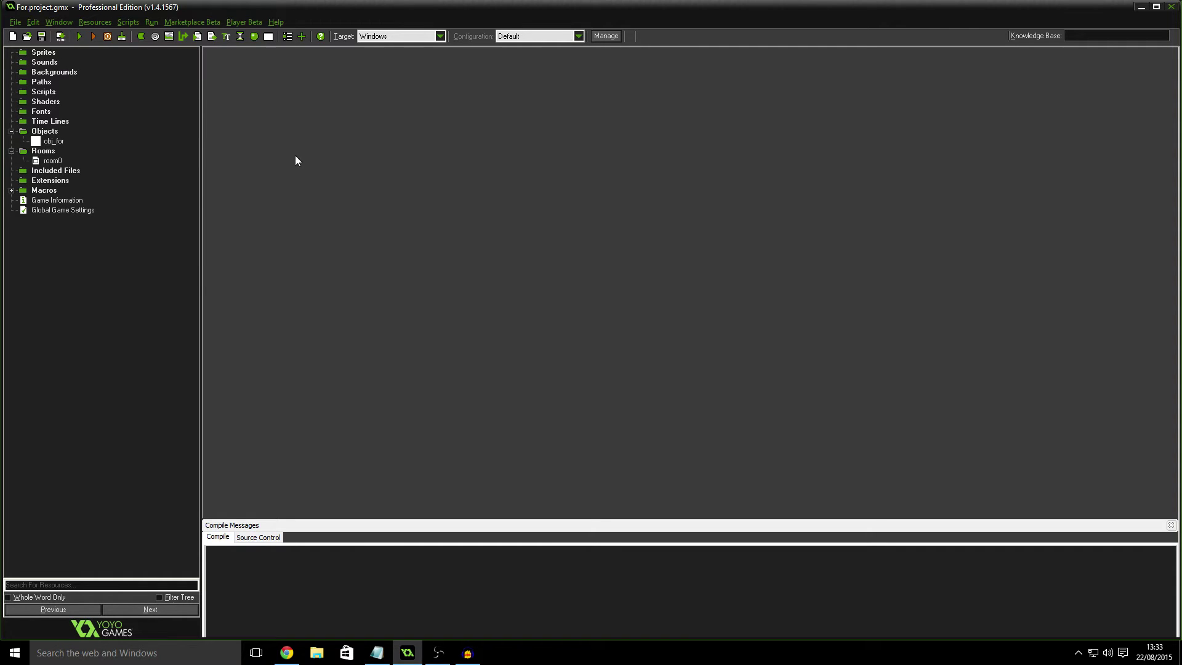
mouse_move(284, 255)
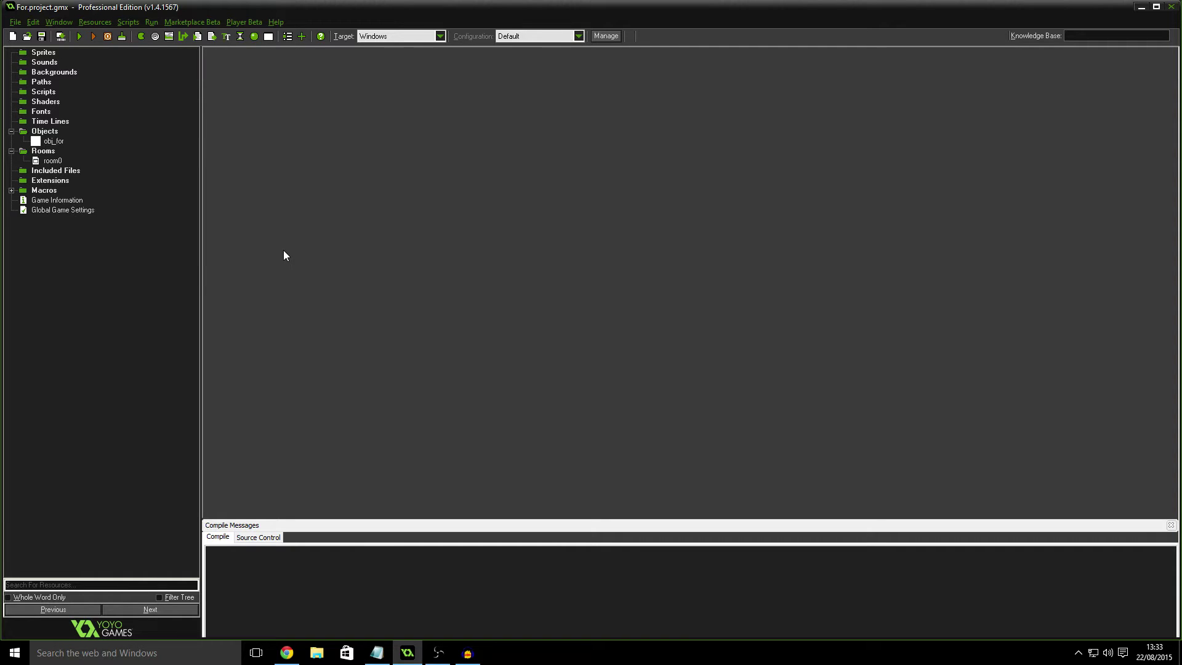
mouse_move(251, 280)
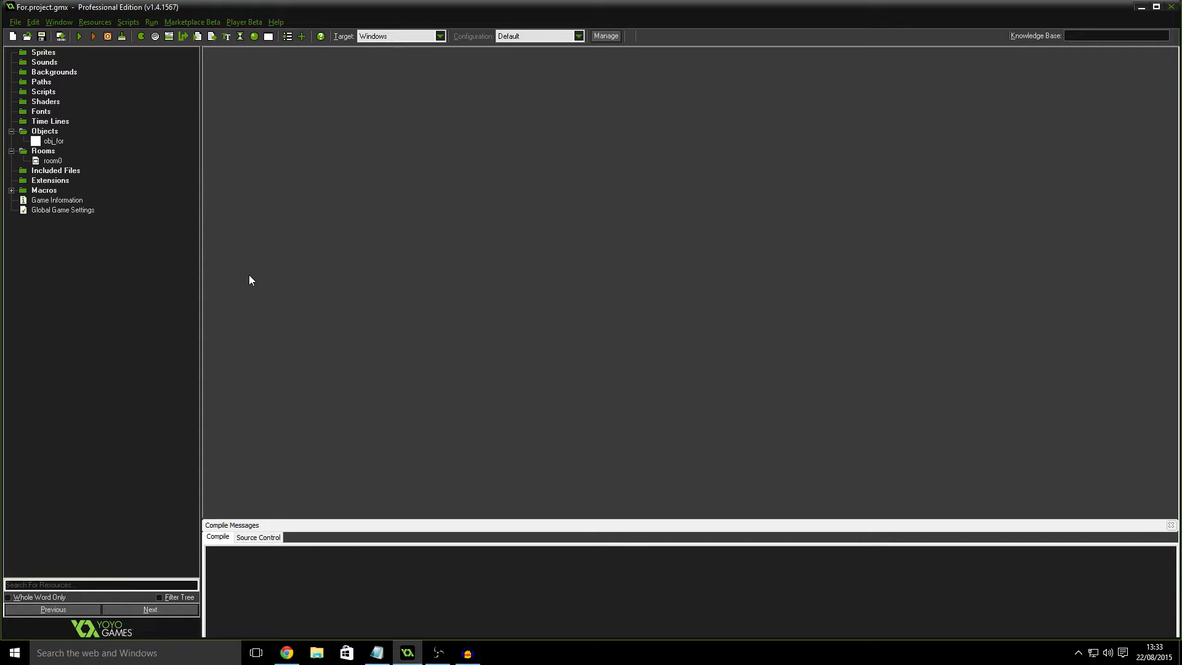
mouse_move(254, 271)
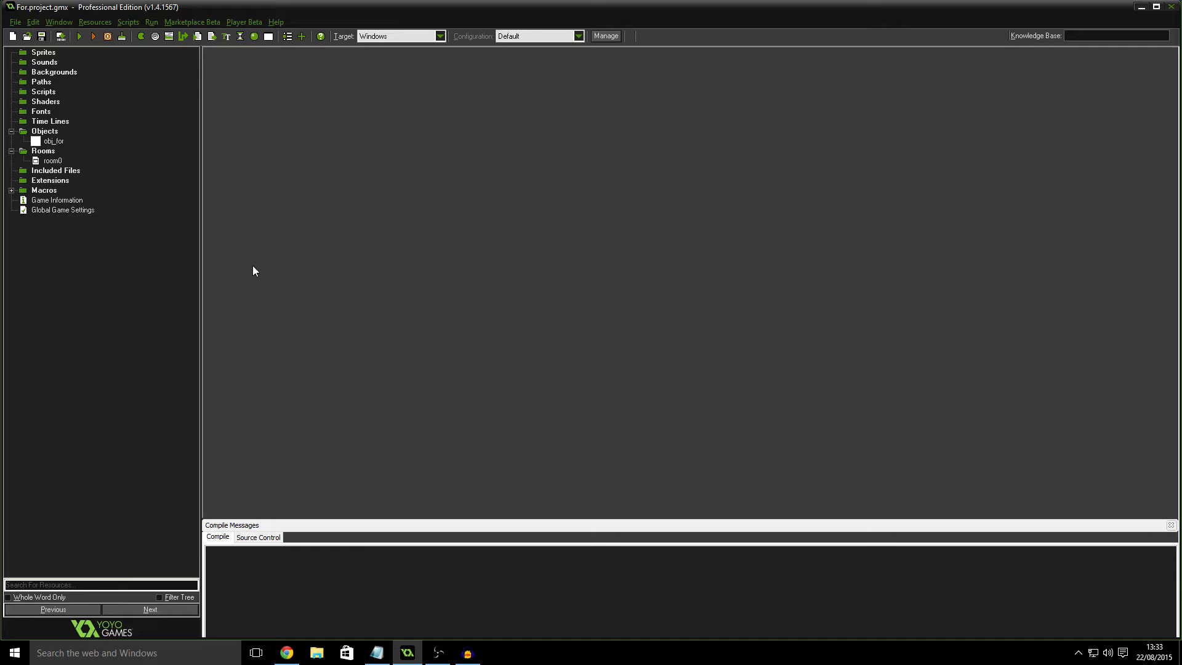
mouse_move(257, 207)
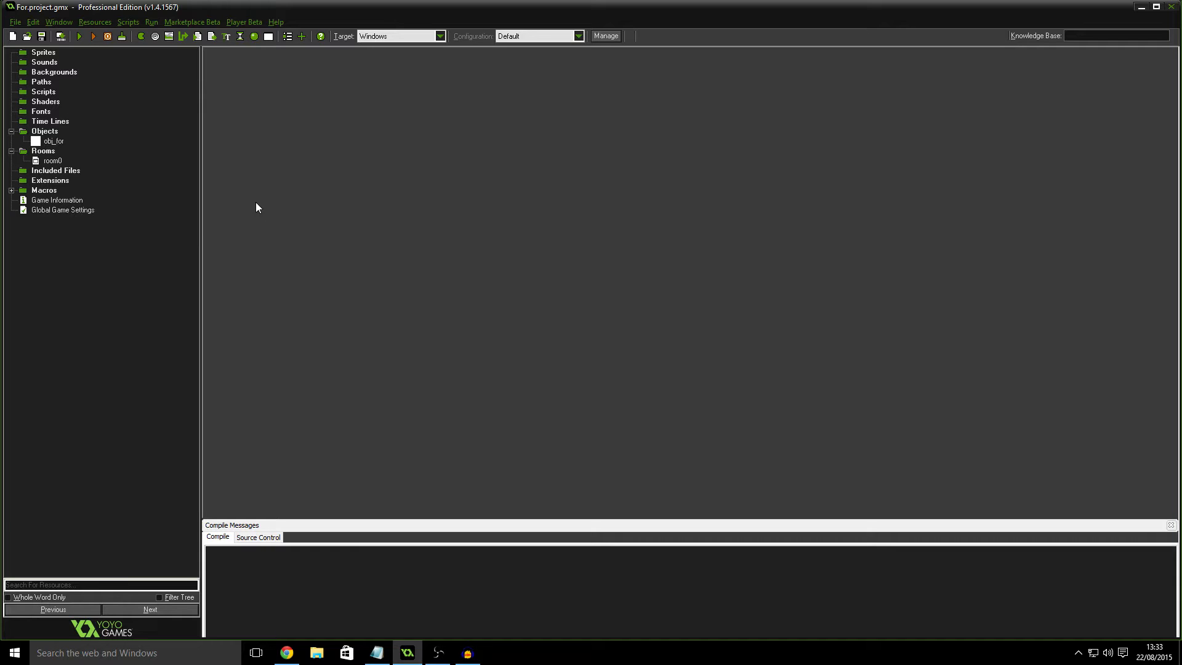
mouse_move(173, 195)
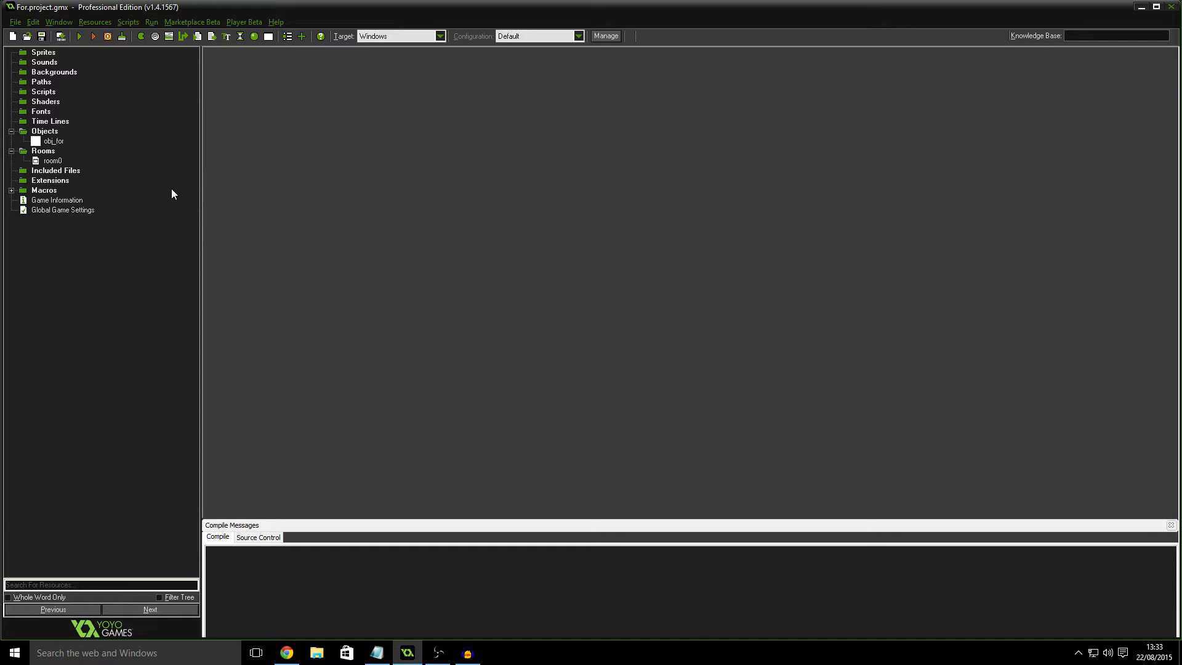
mouse_move(180, 201)
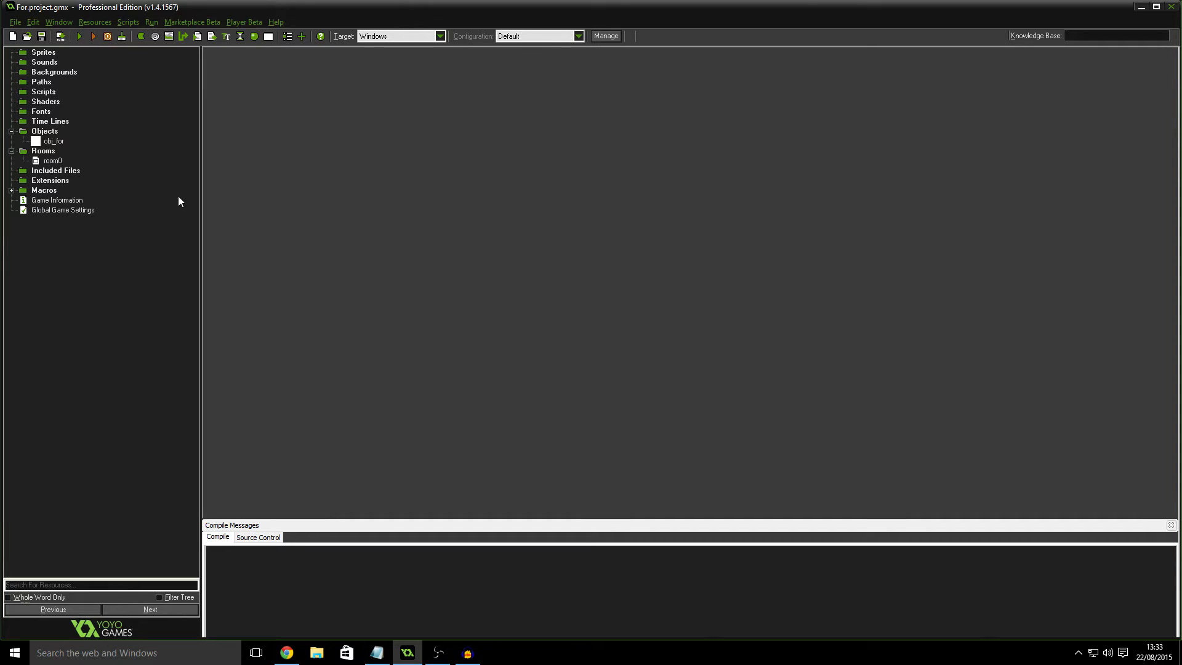
mouse_move(147, 218)
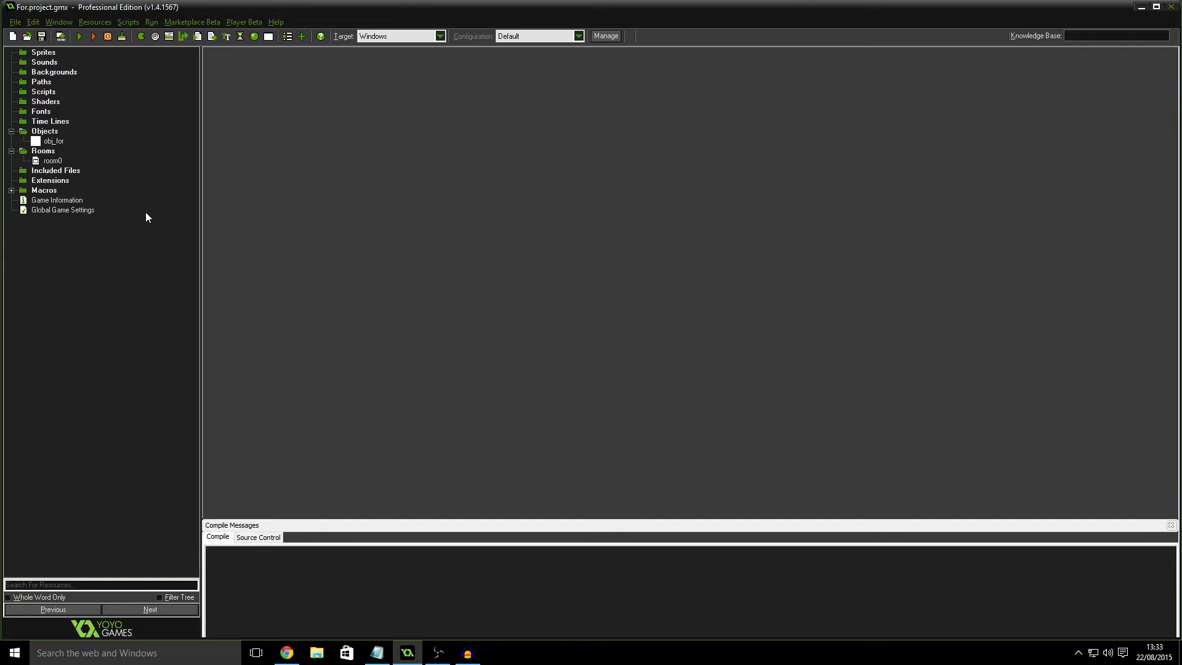
mouse_move(138, 284)
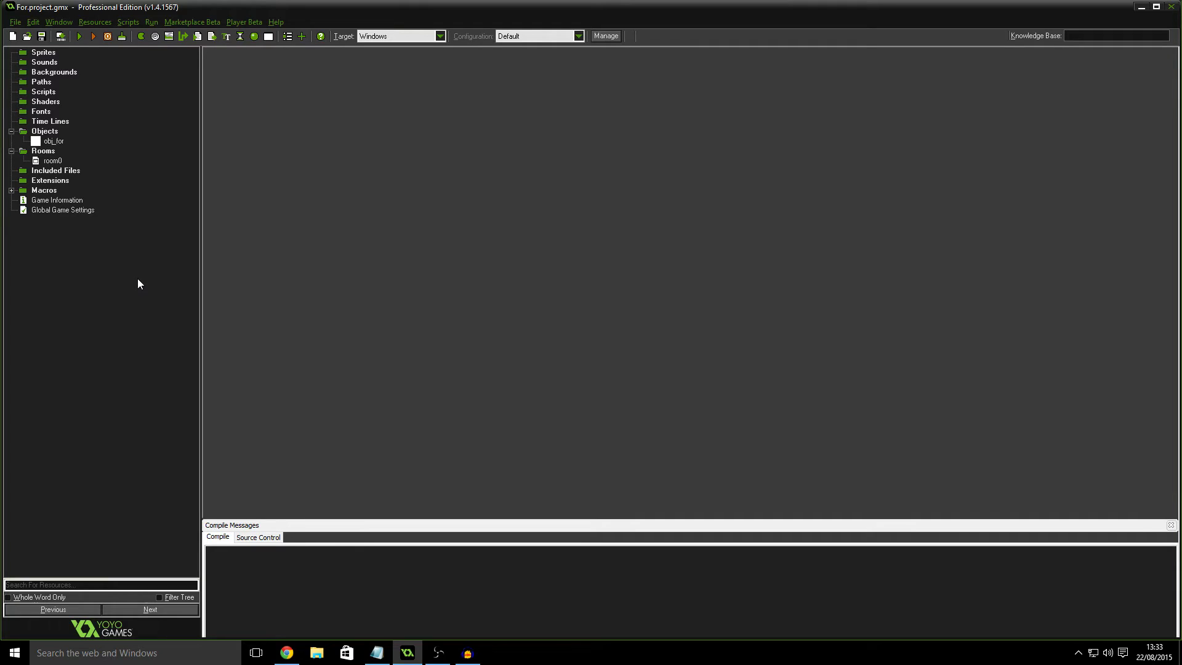
mouse_move(96, 210)
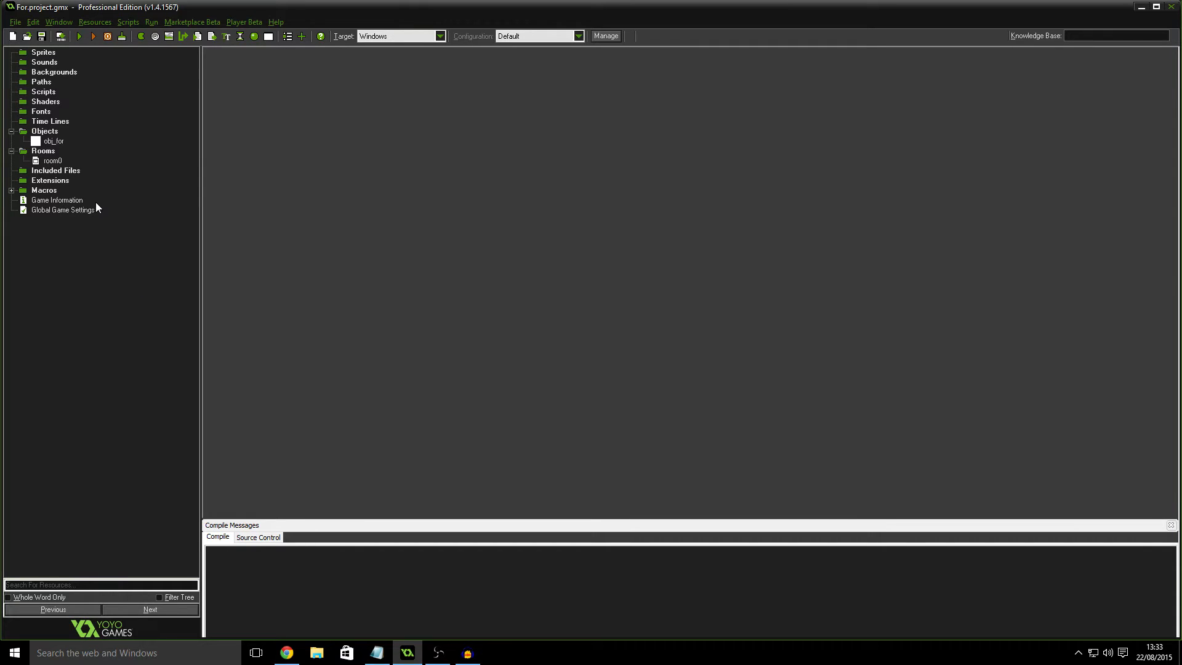
mouse_move(60, 174)
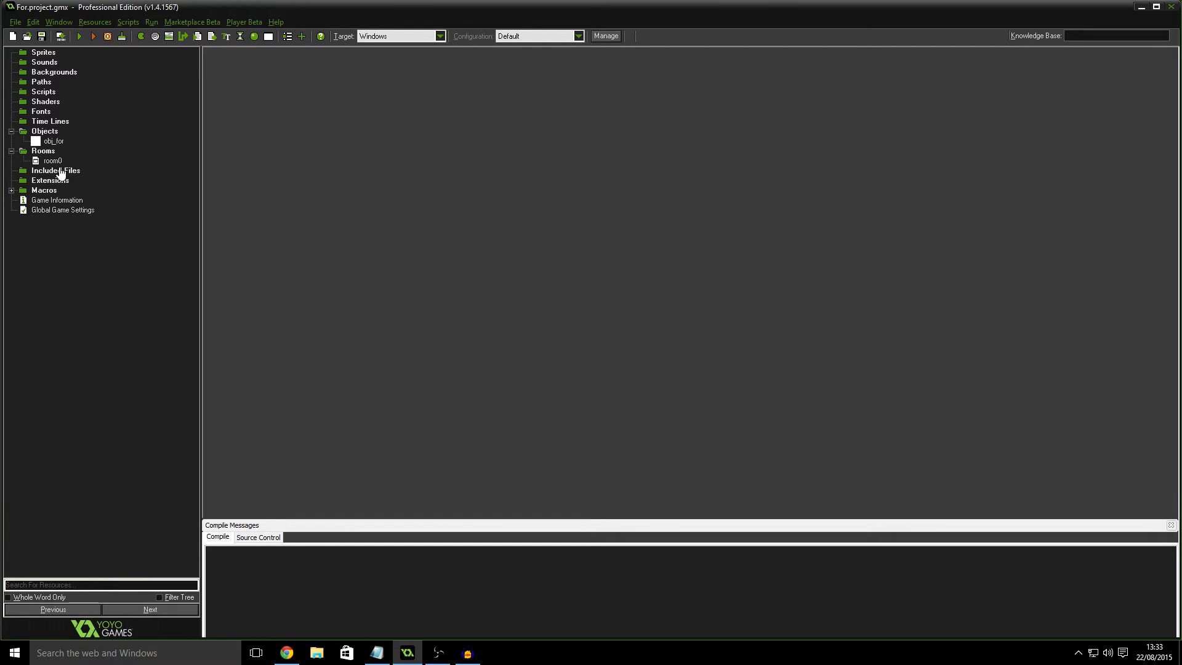
mouse_move(115, 274)
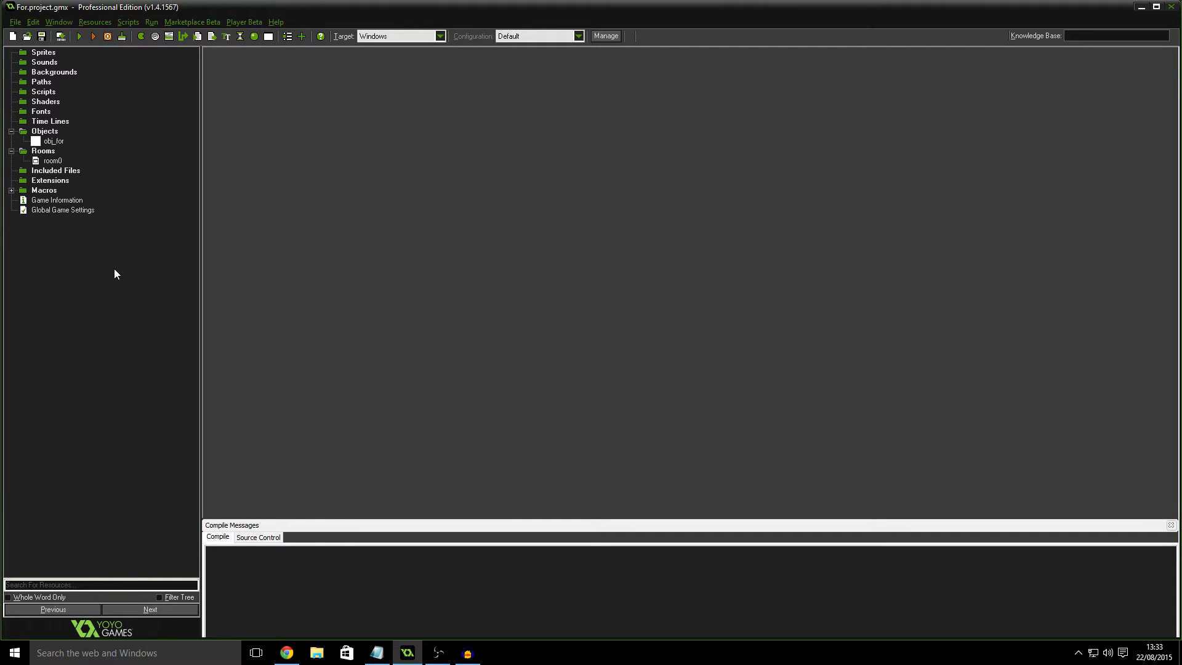
Step: Open obj_for's properties and its Create event code that sets loop to true
left_click(53, 141)
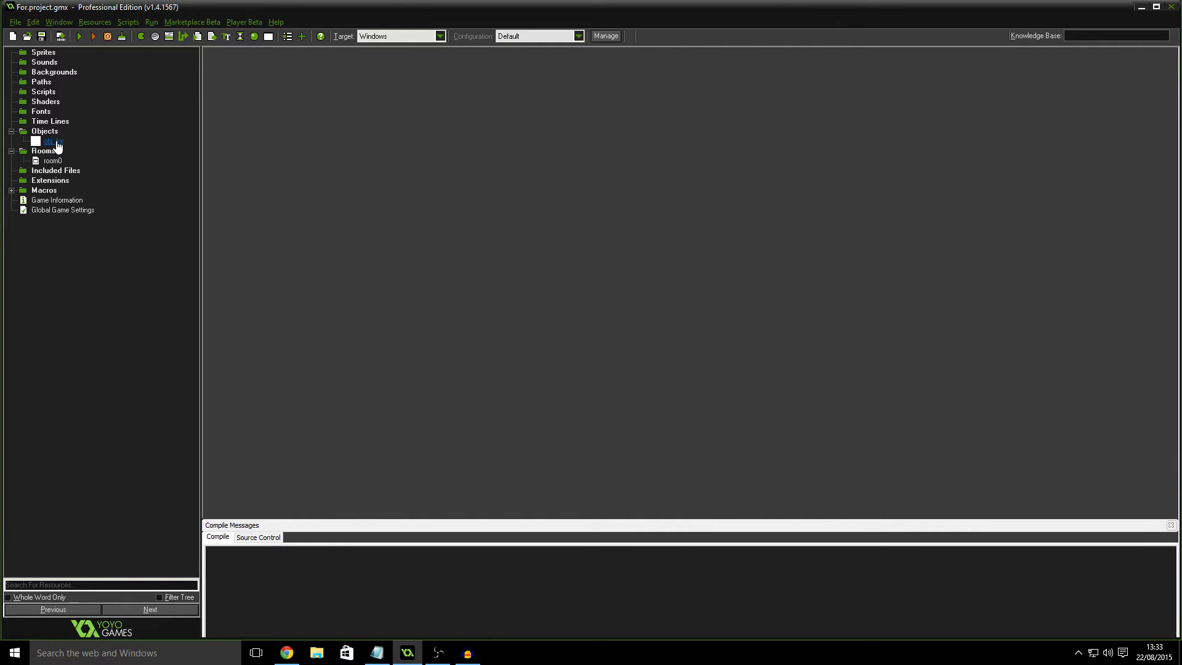
double_click(49, 141)
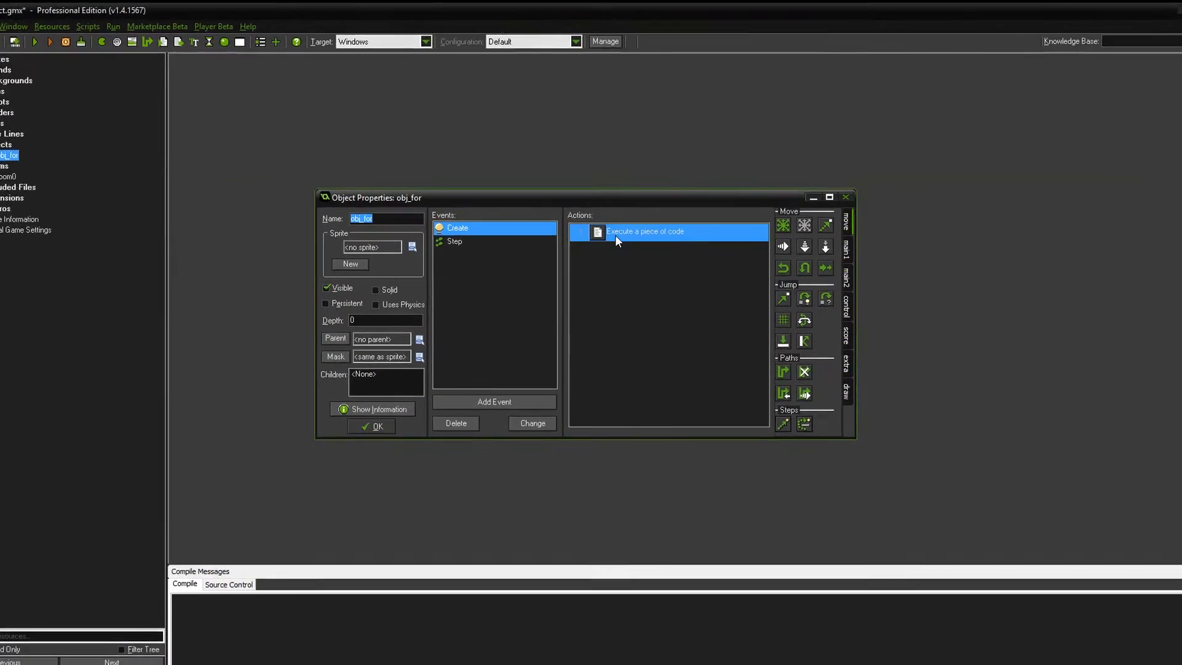
double_click(644, 232)
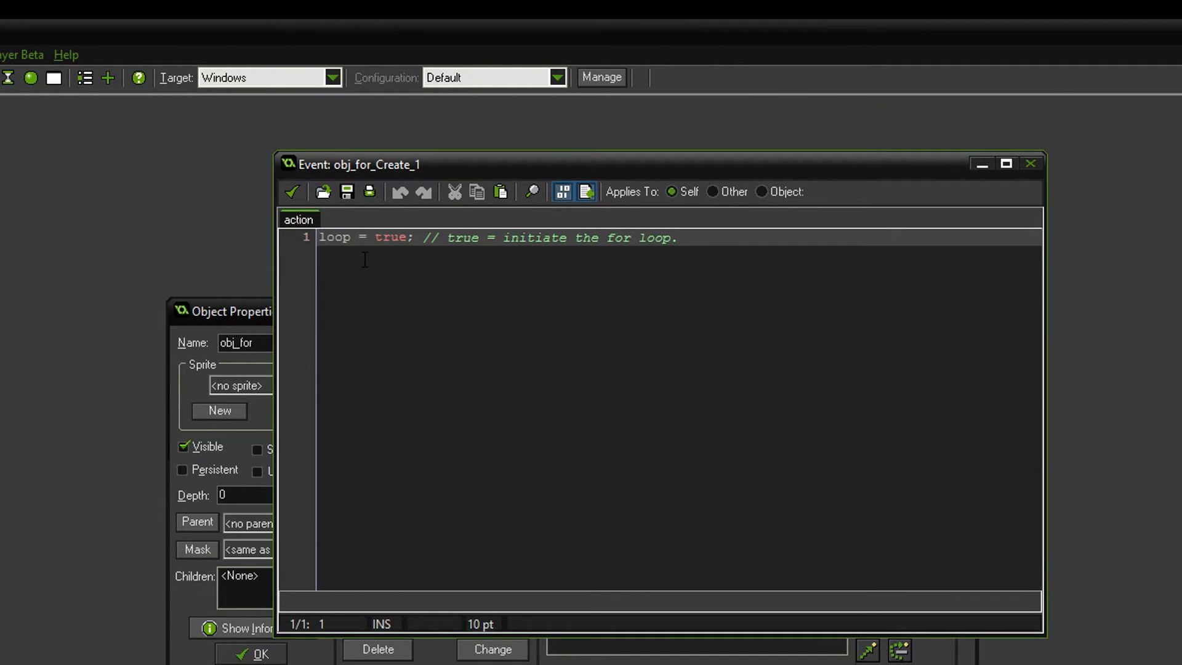
mouse_move(465, 248)
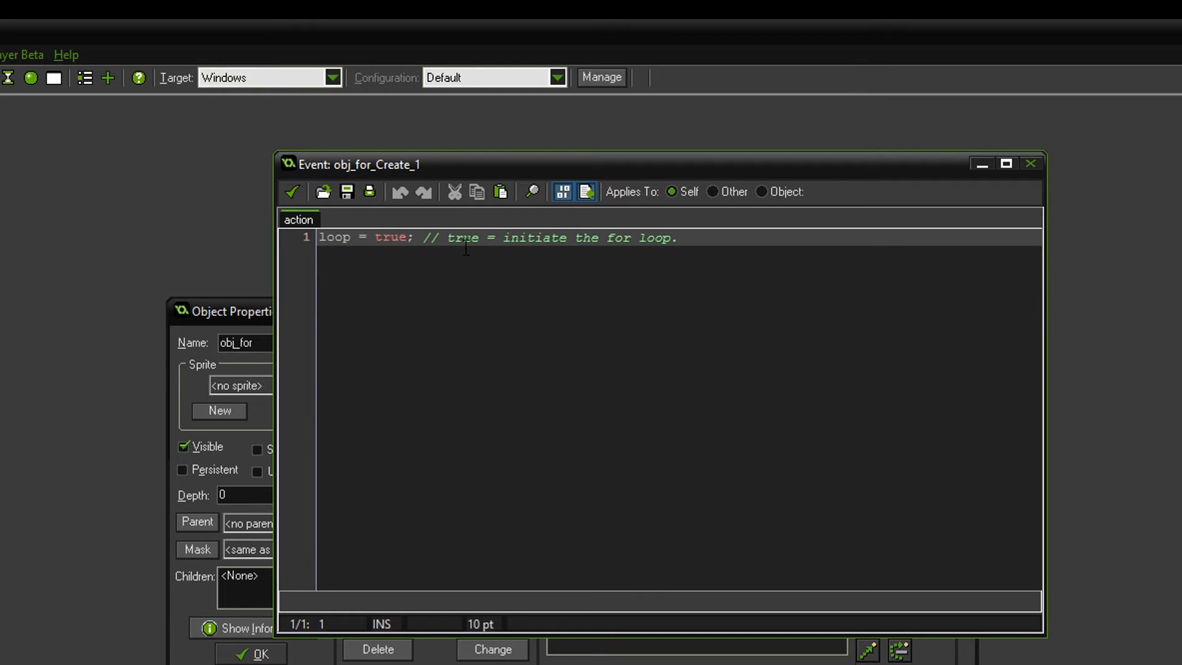
mouse_move(537, 256)
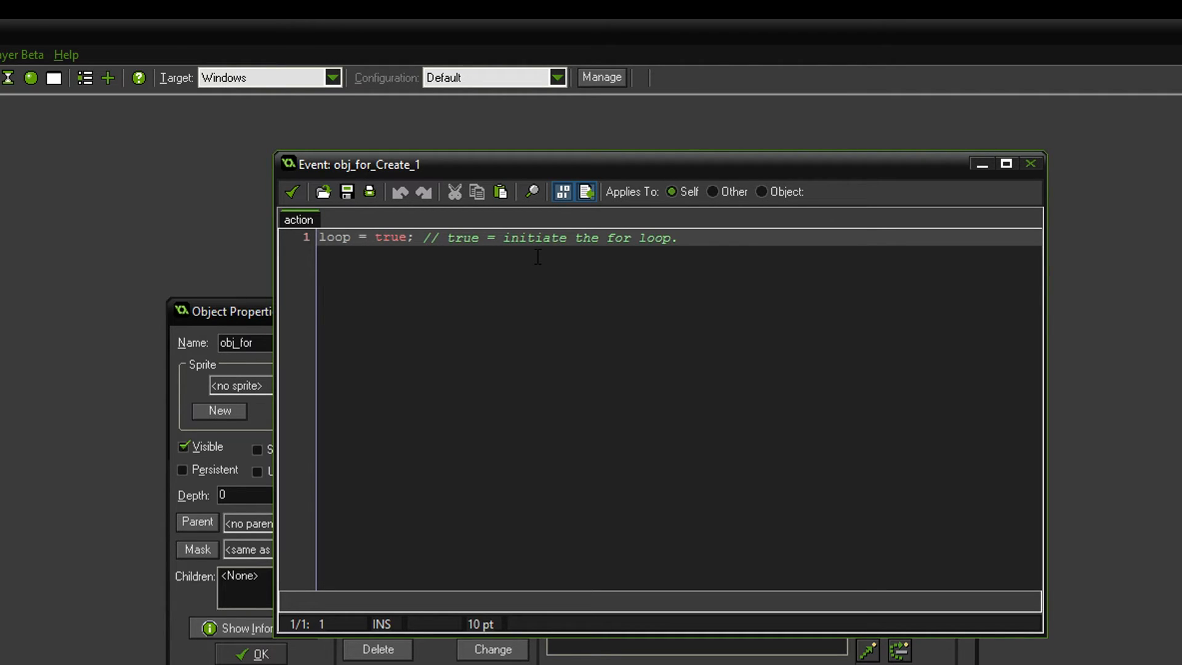
mouse_move(672, 271)
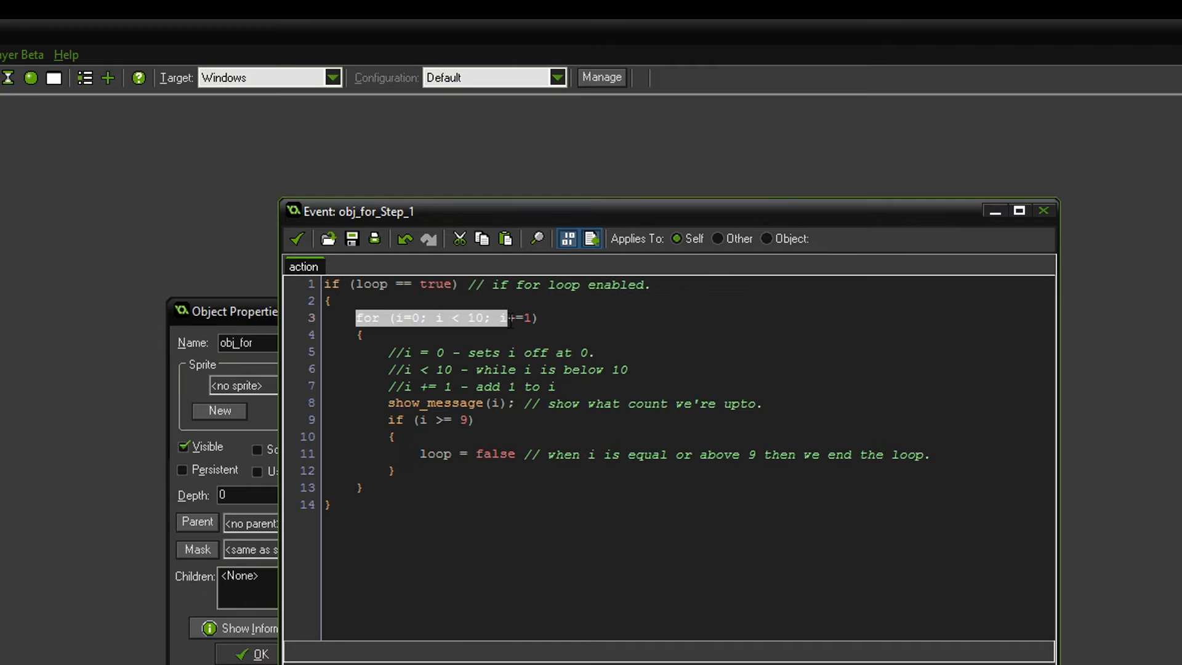
left_click(380, 335)
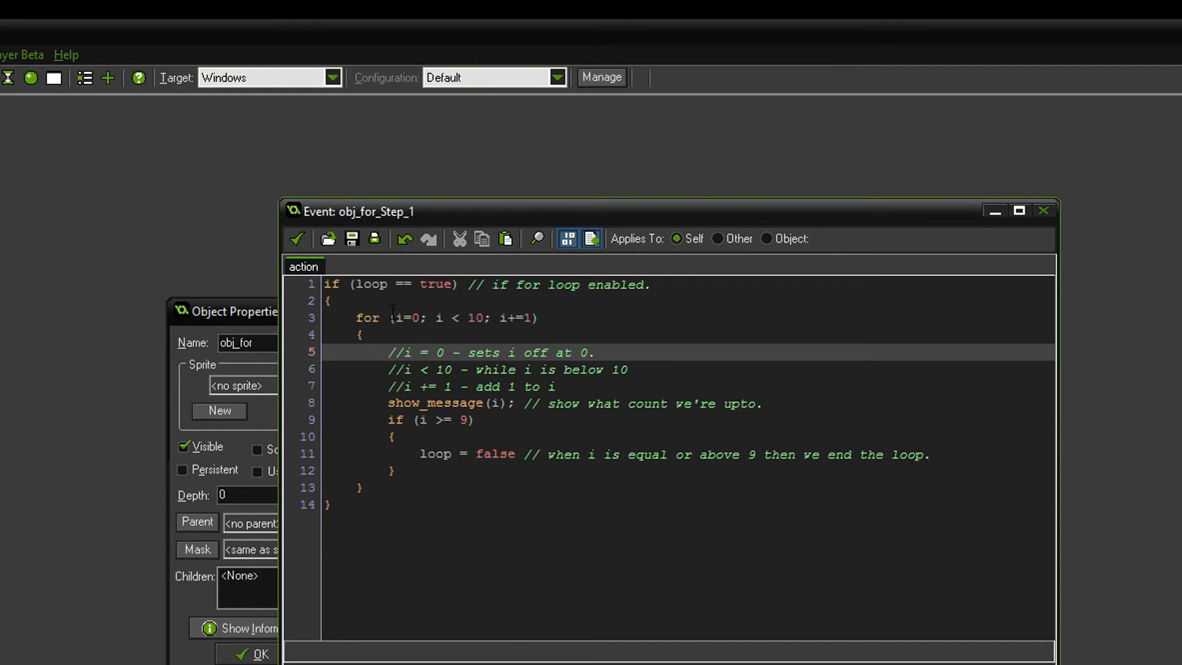
double_click(405, 318)
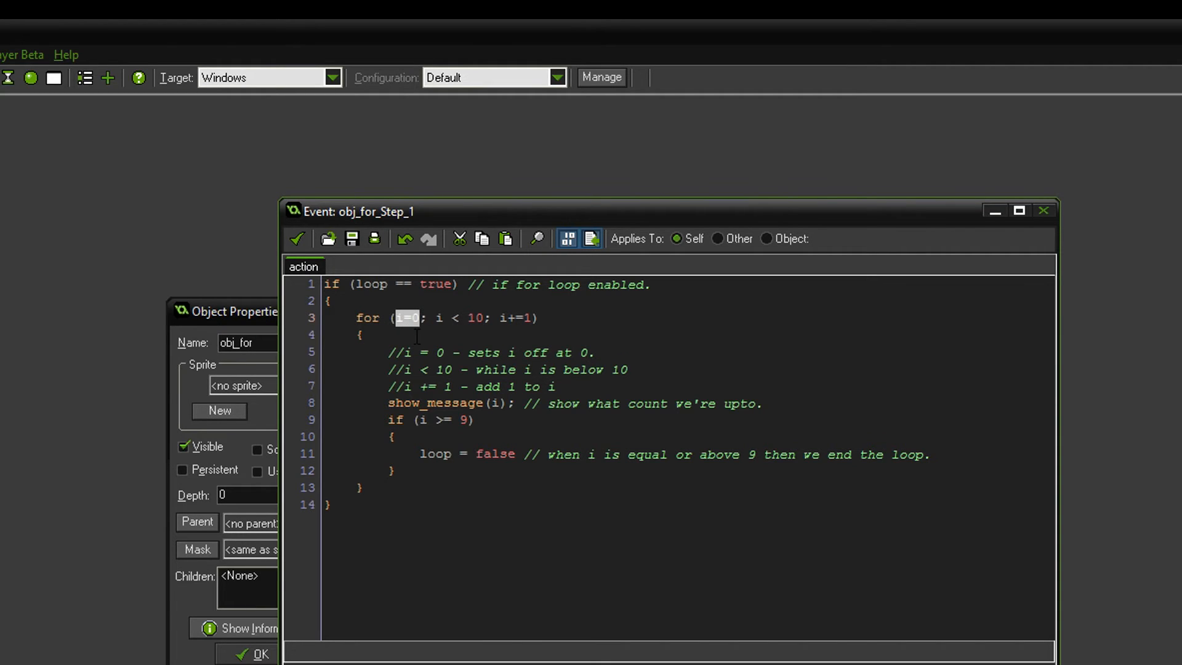
left_click(404, 354)
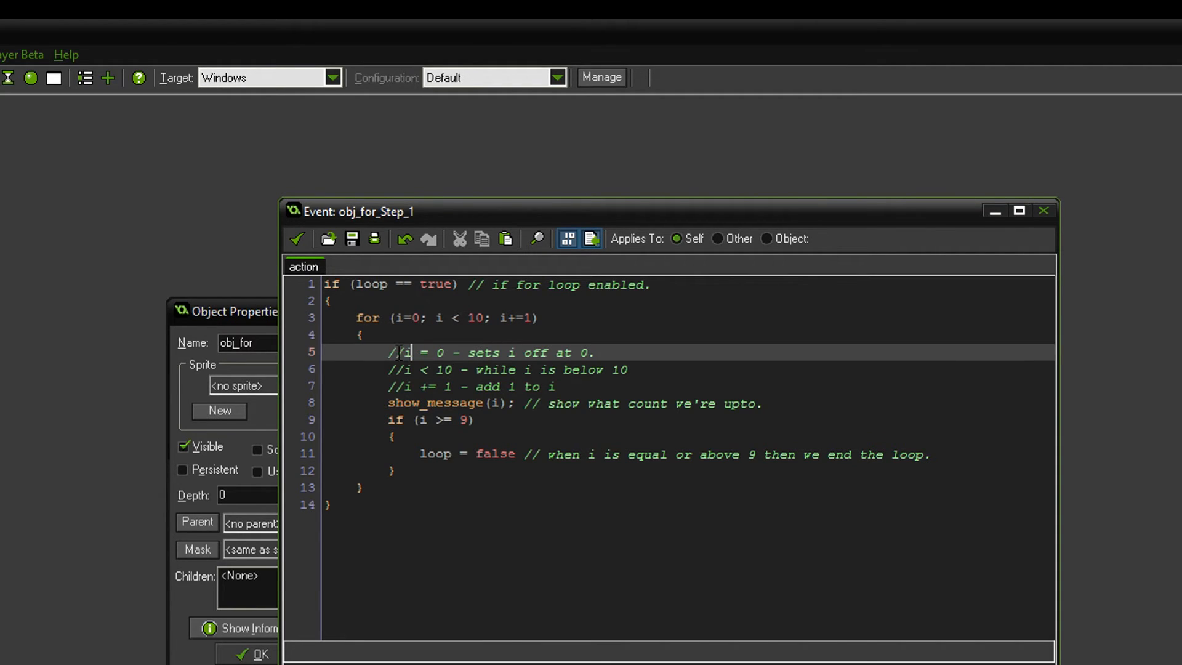
left_click(427, 317)
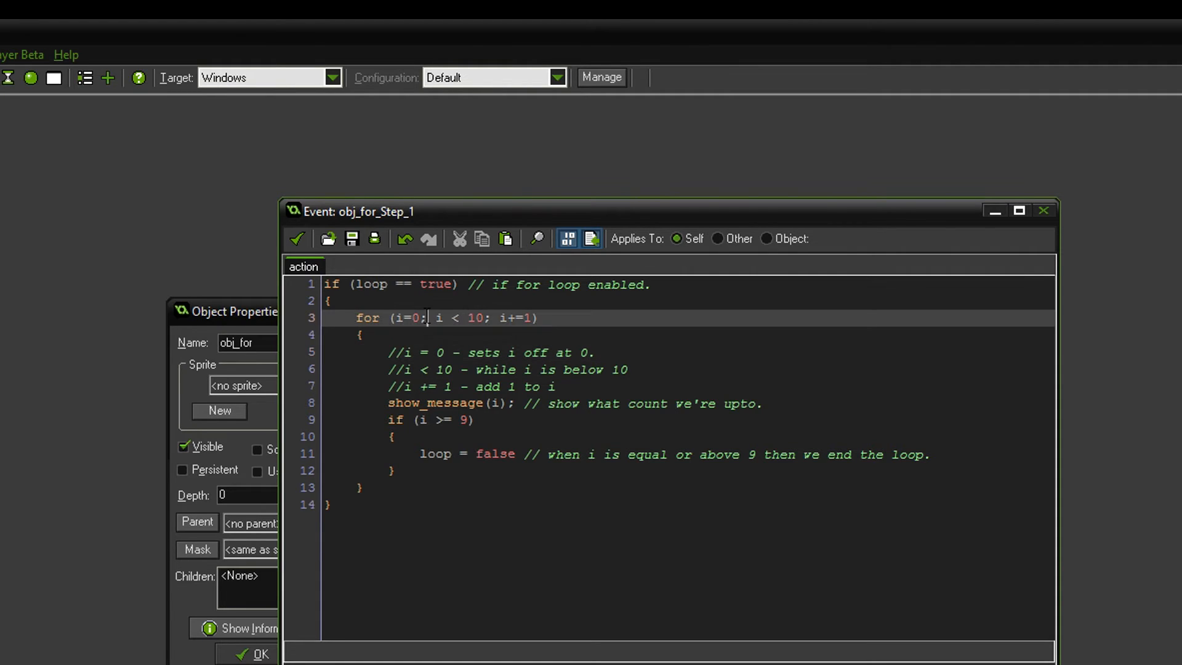
left_click(449, 353)
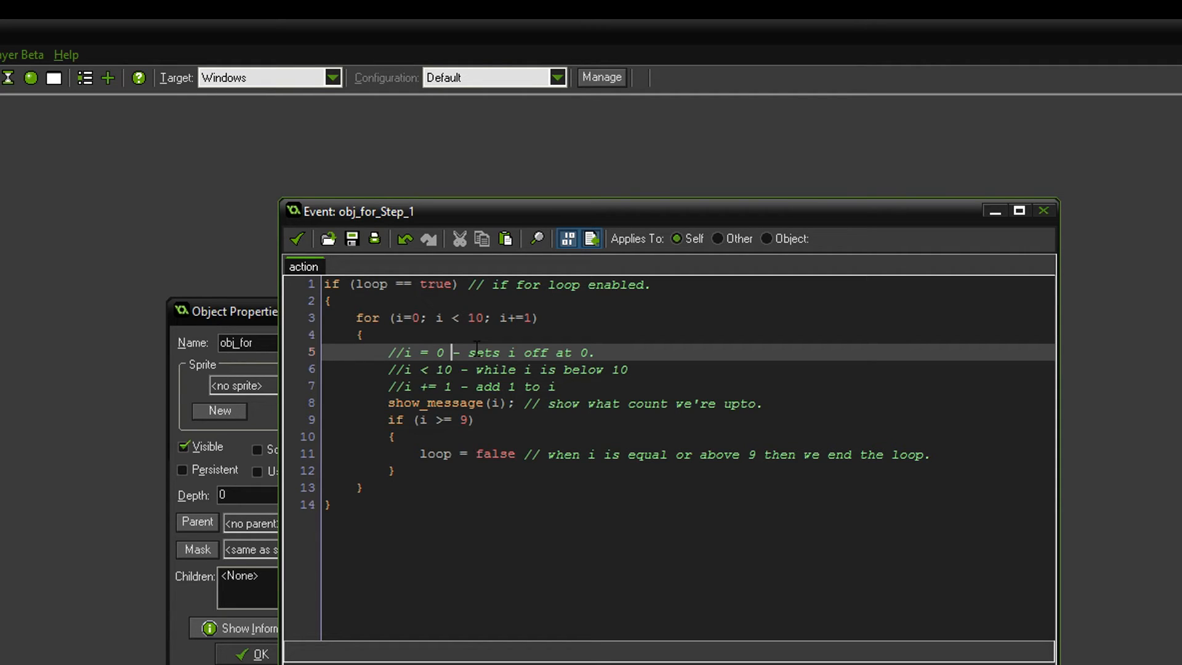
left_click(441, 318)
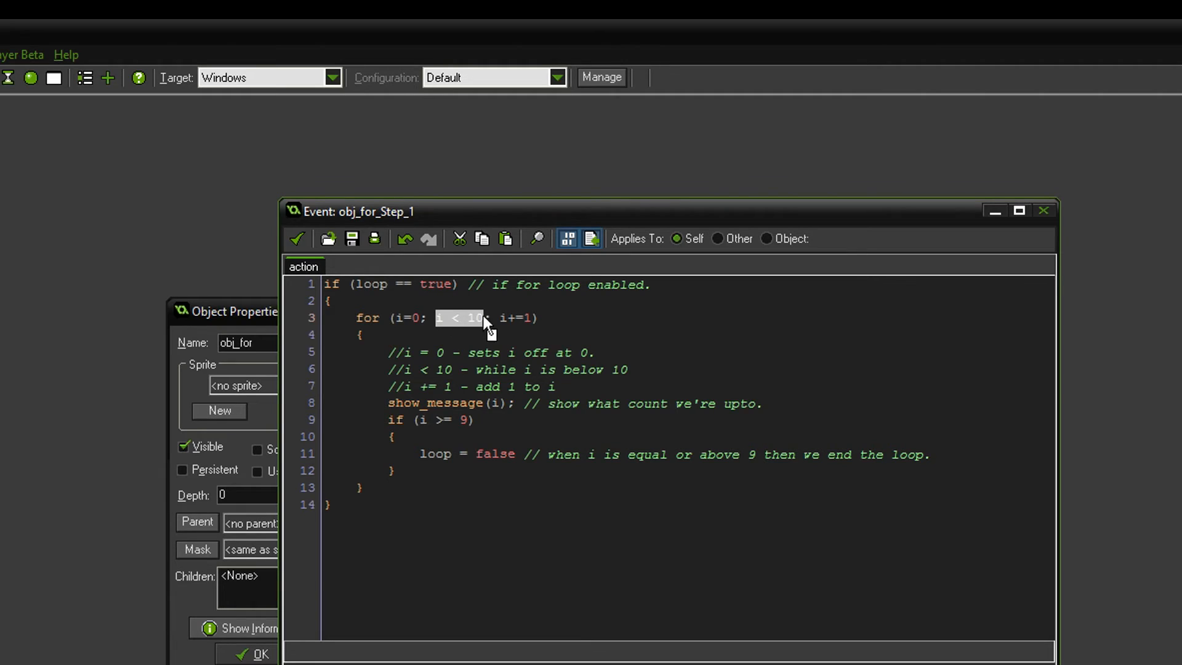
left_click(465, 387)
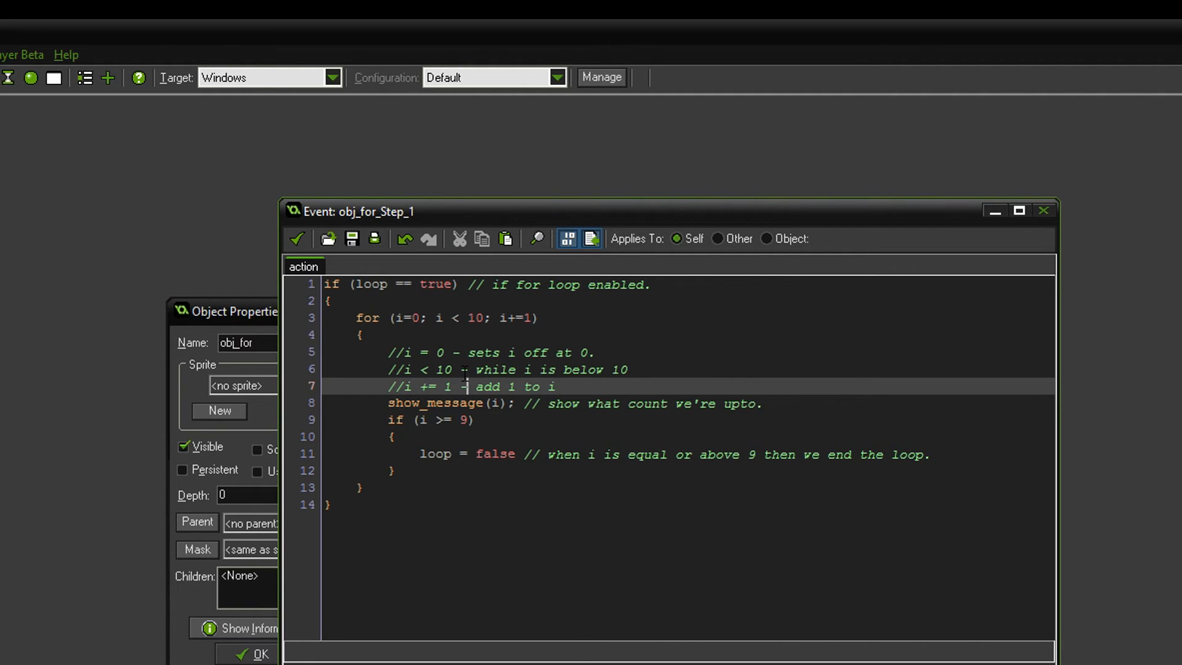
mouse_move(355, 305)
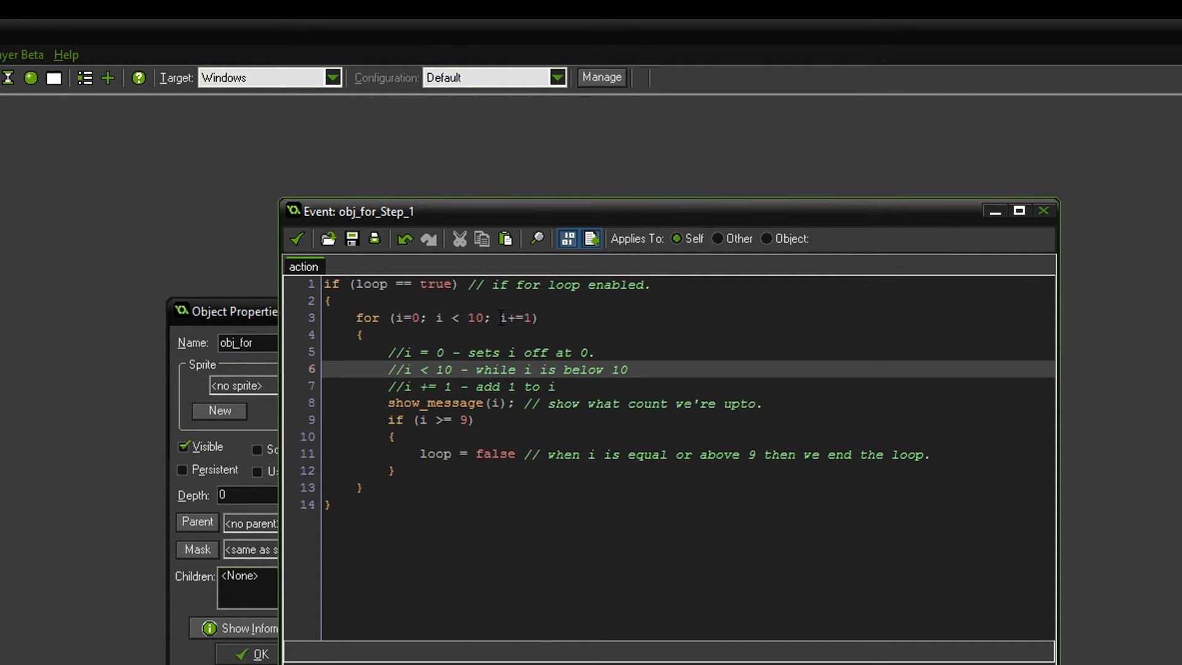
left_click(512, 369)
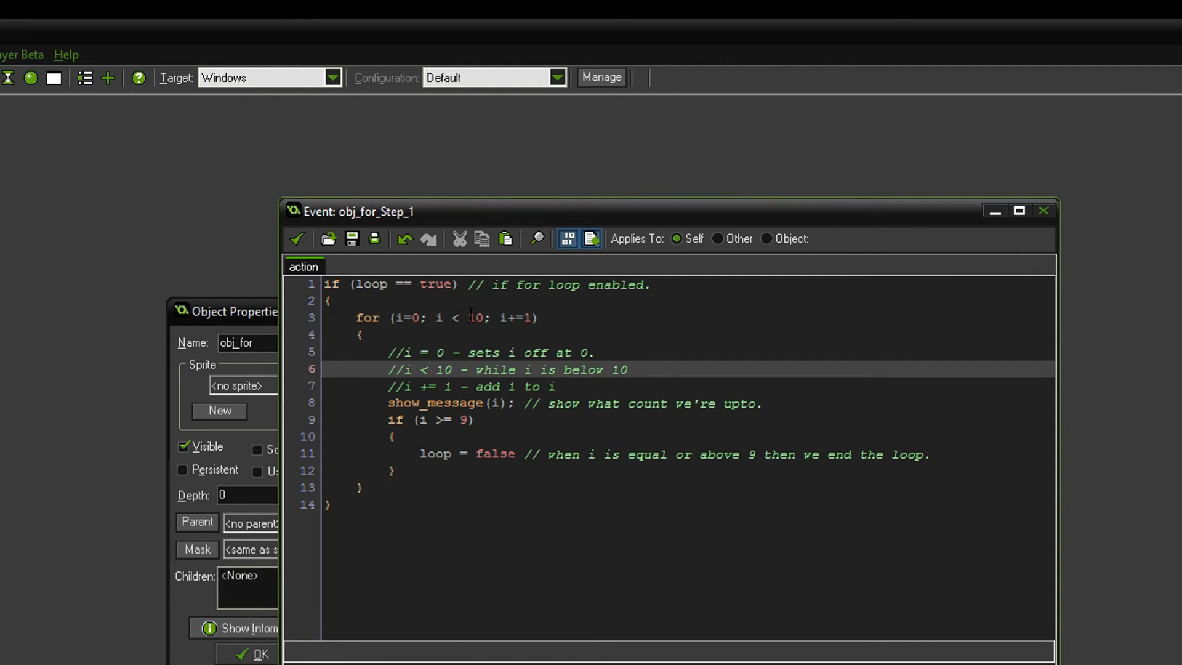
left_click(483, 353)
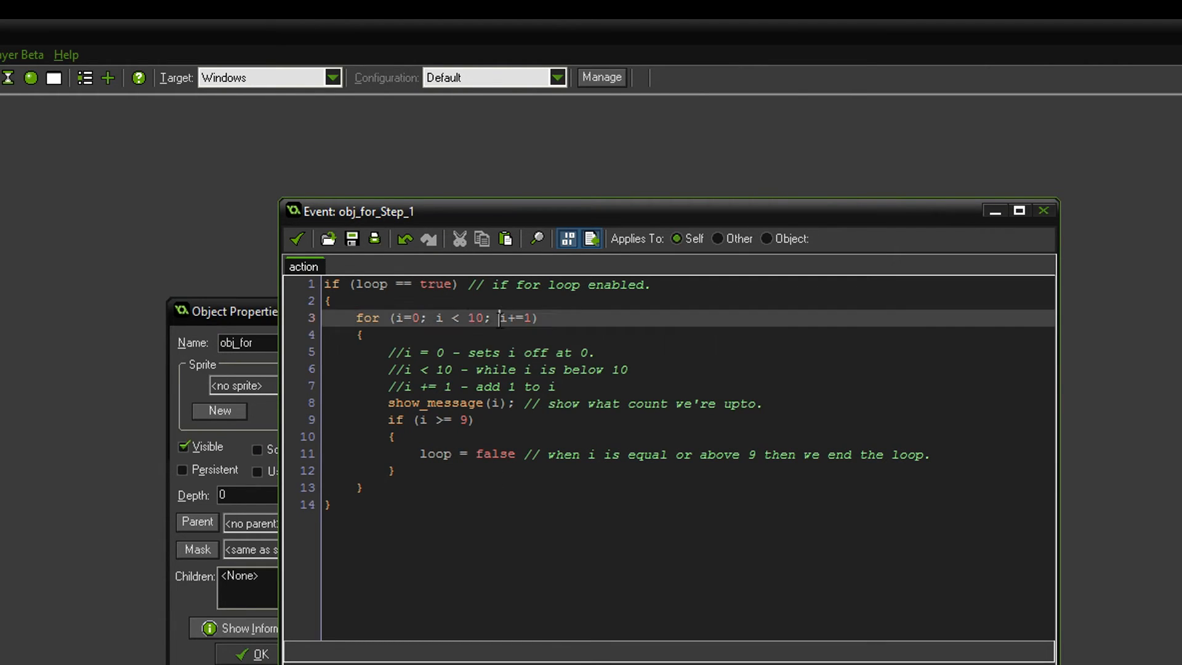
left_click(522, 404)
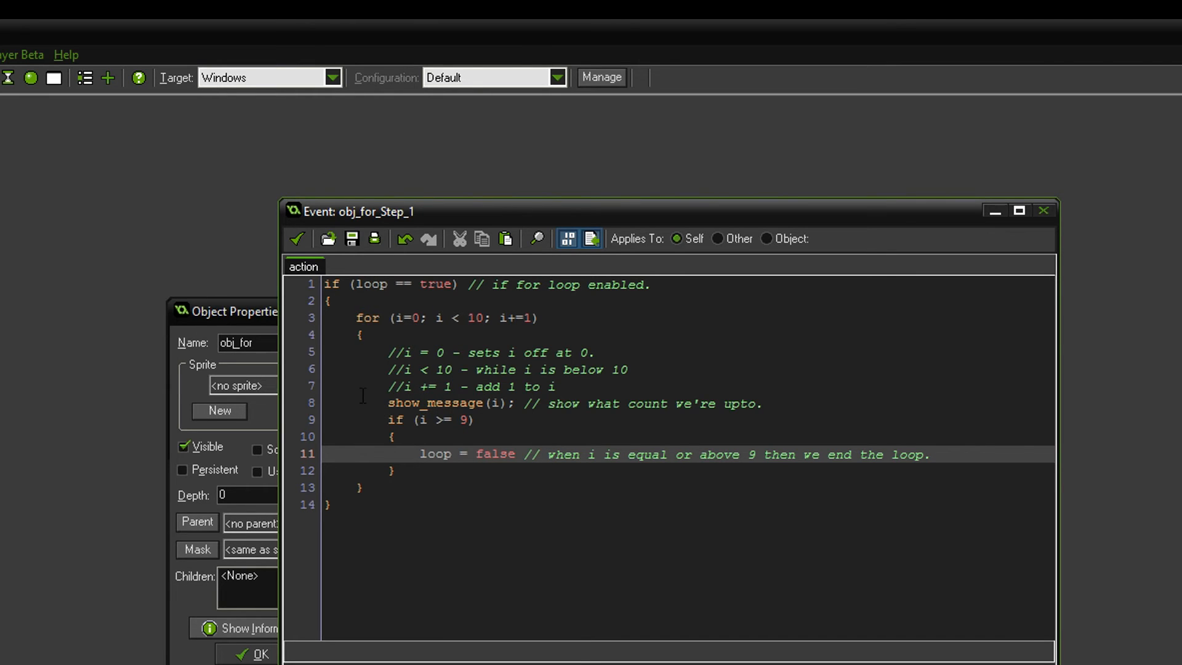
Step: Run the game and dismiss the show_message count dialogs starting at 0
left_click(473, 420)
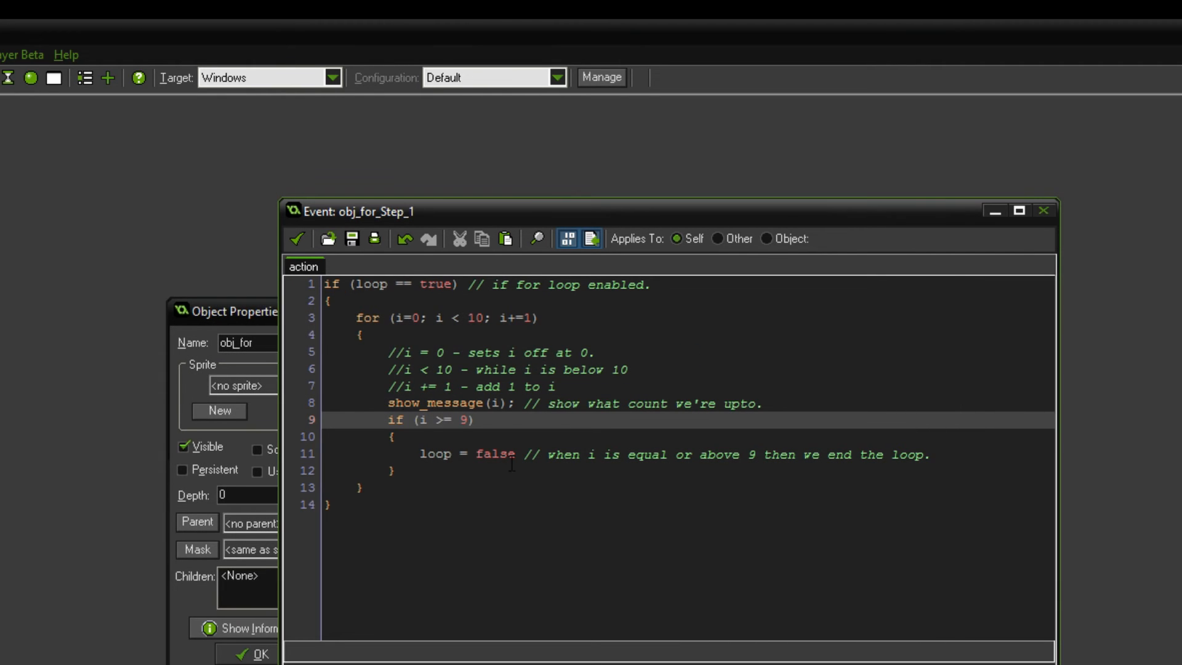
left_click(475, 420)
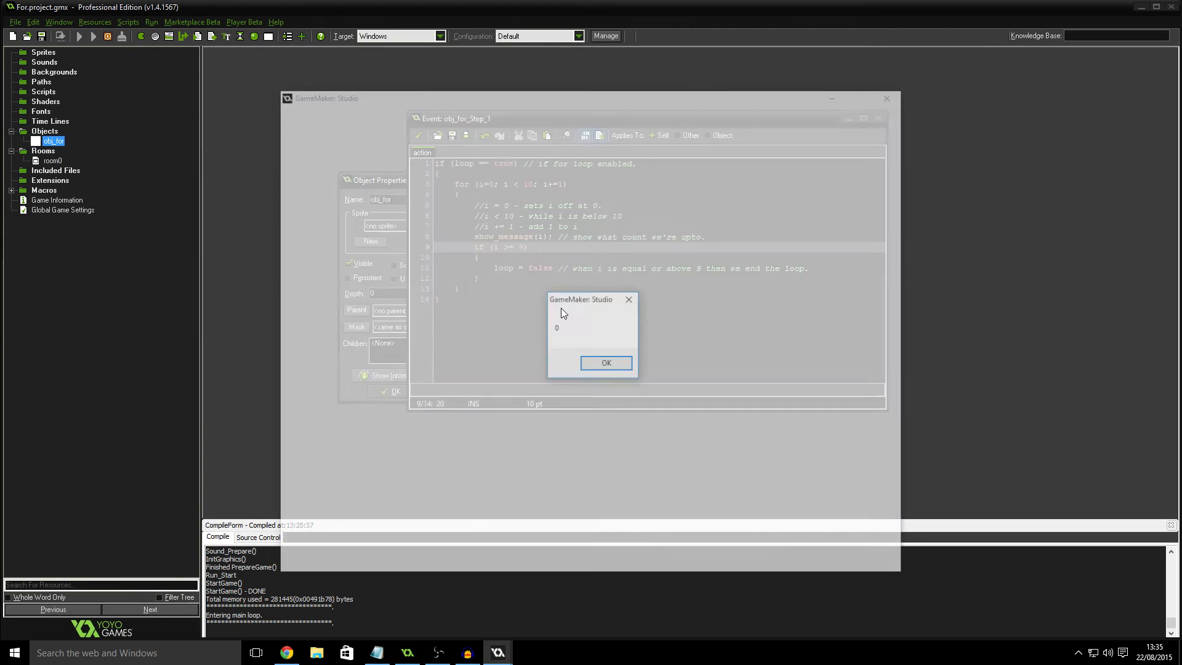
left_click(606, 362)
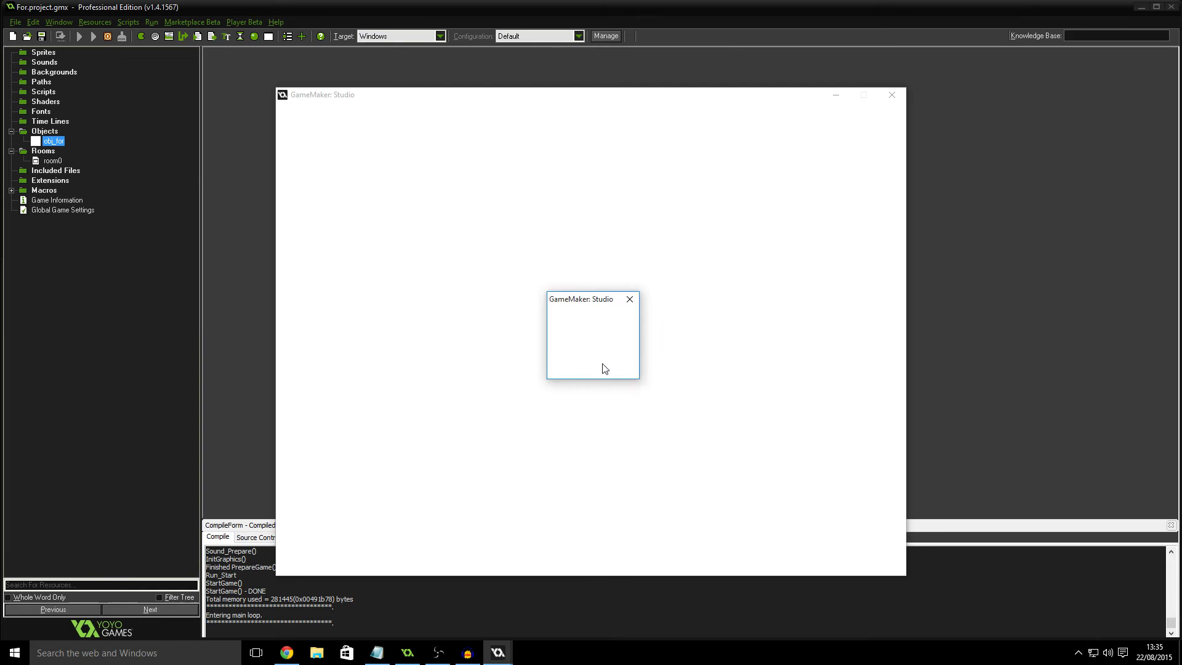
left_click(629, 298)
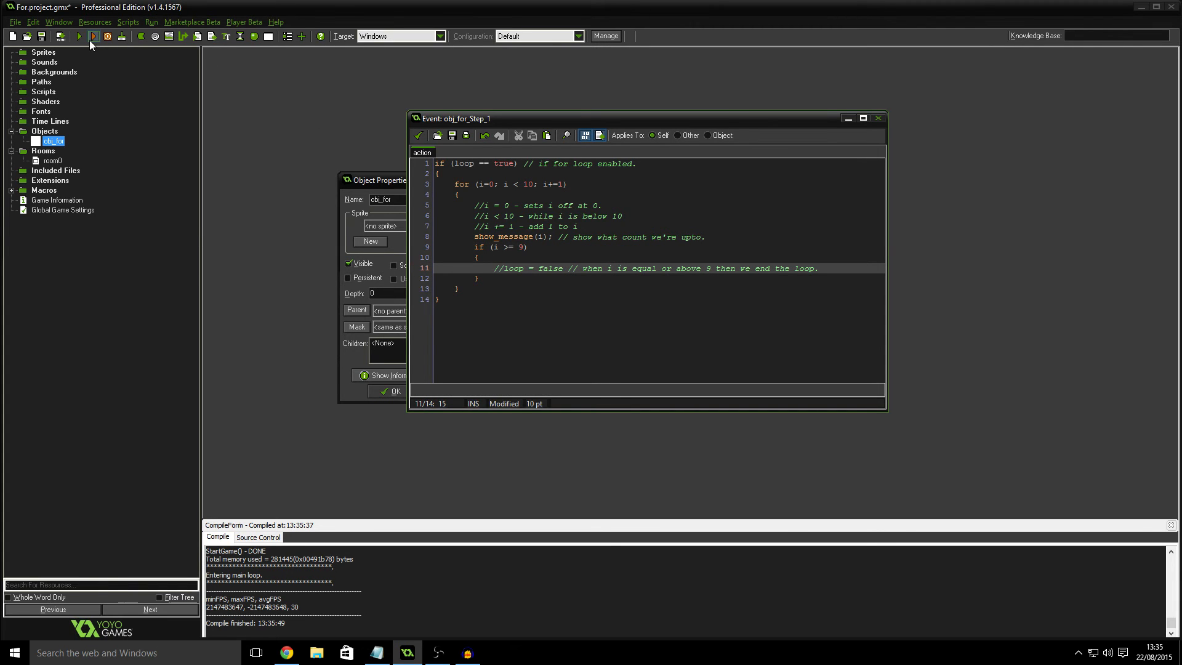
Step: Run the game with loop = false commented out, dismiss the repeated count dialogs, then stop it
left_click(93, 36)
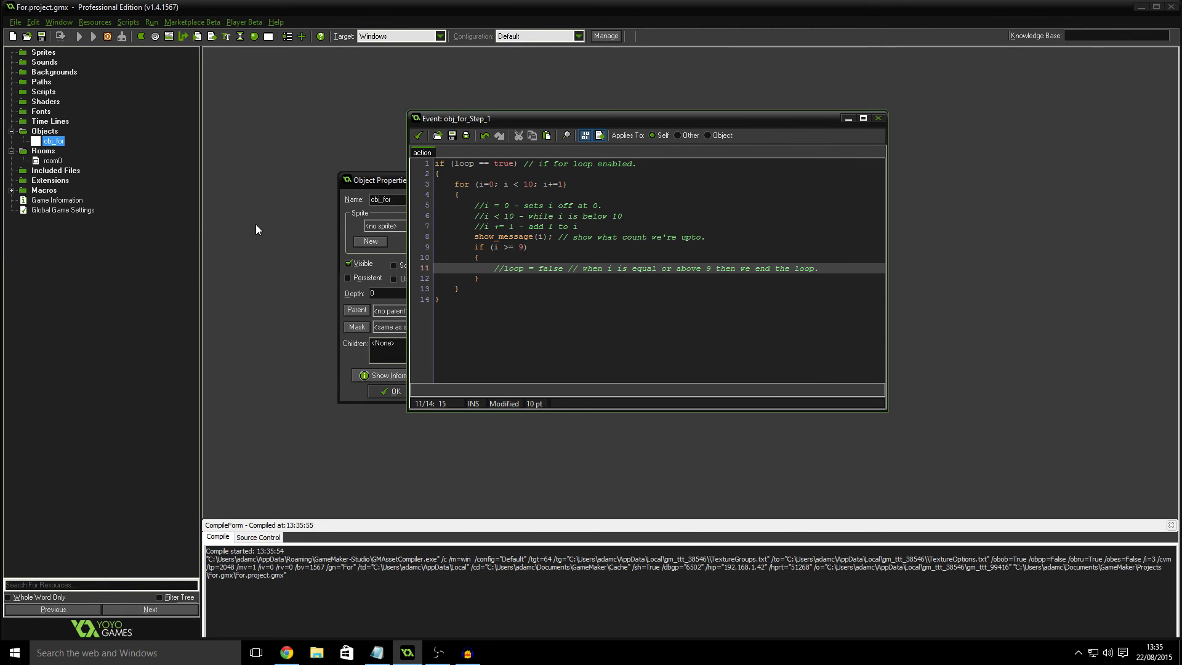
left_click(92, 35)
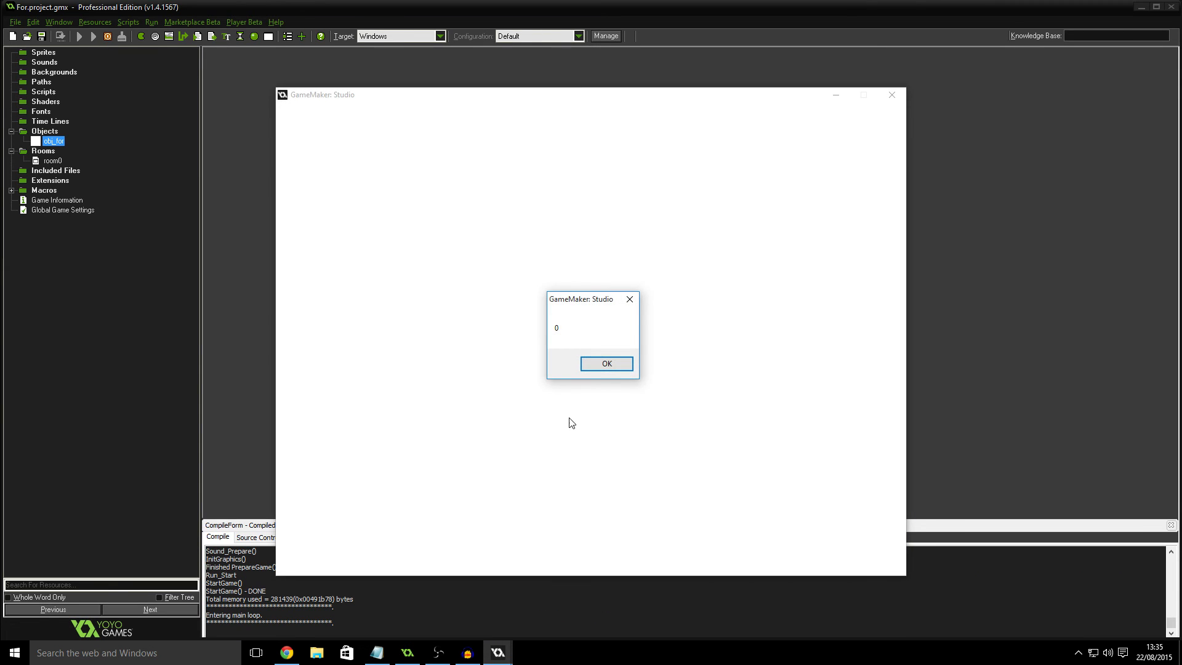
left_click(606, 364)
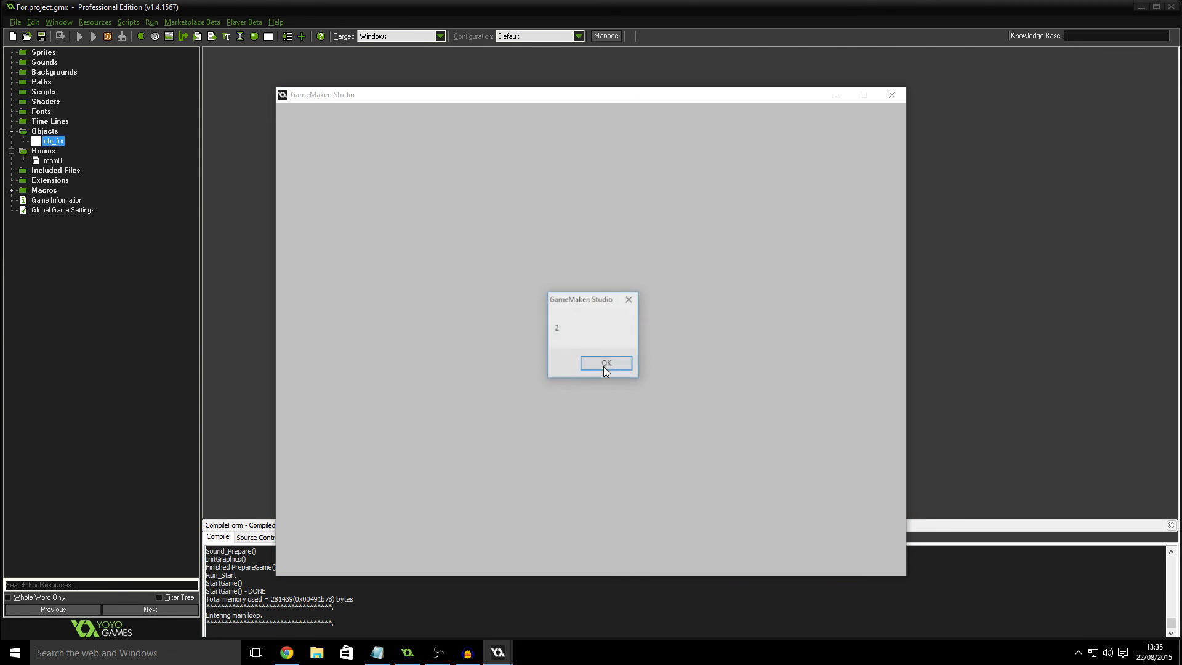
left_click(606, 363)
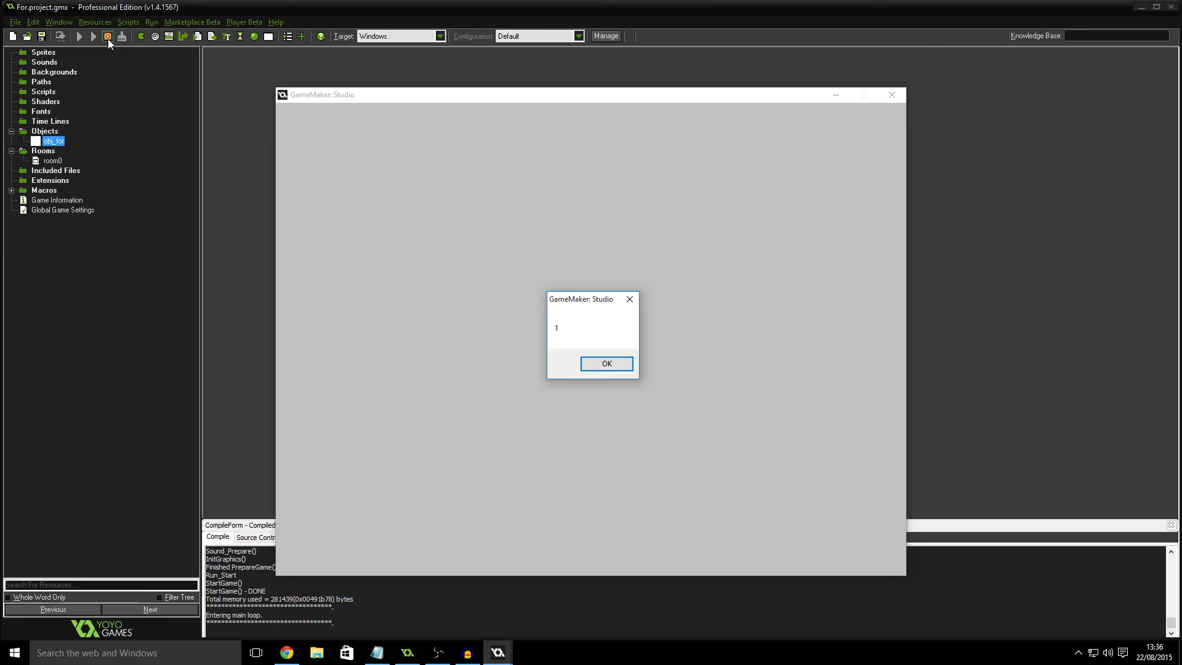
left_click(606, 363)
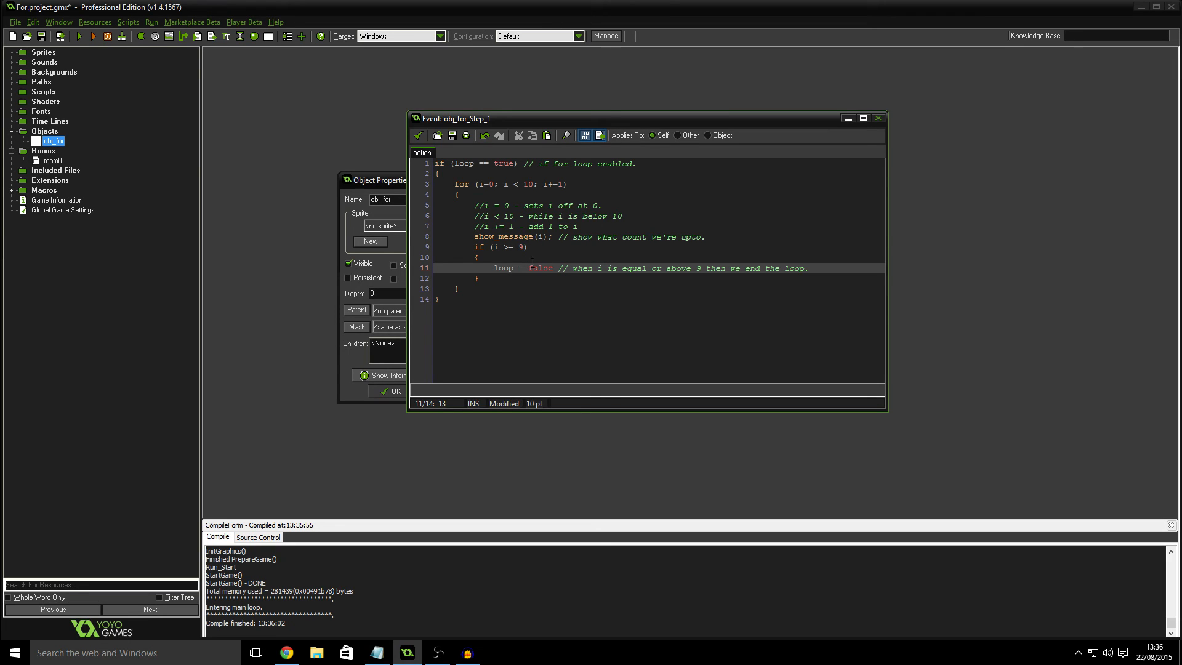
mouse_move(520, 277)
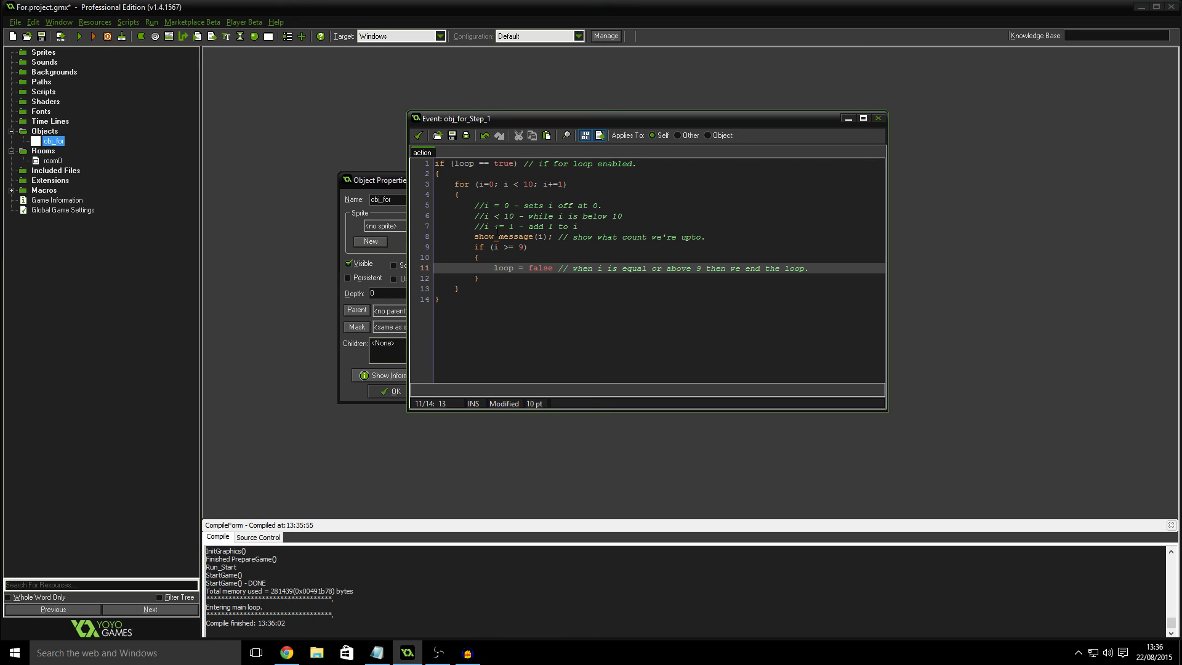
mouse_move(401, 69)
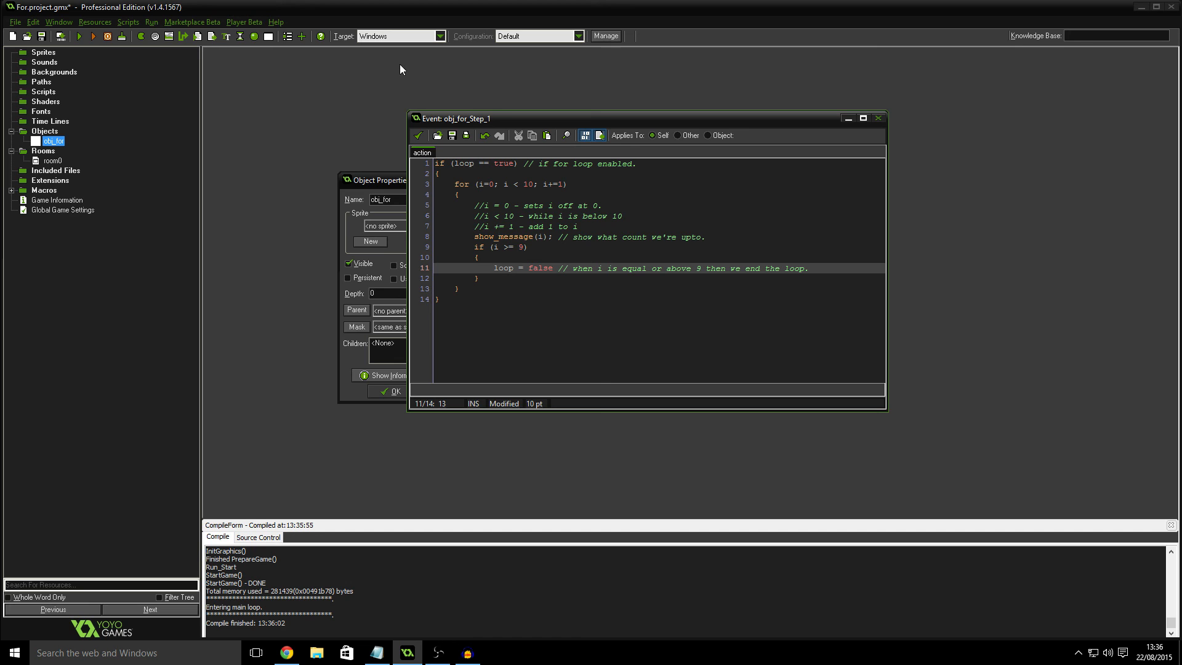